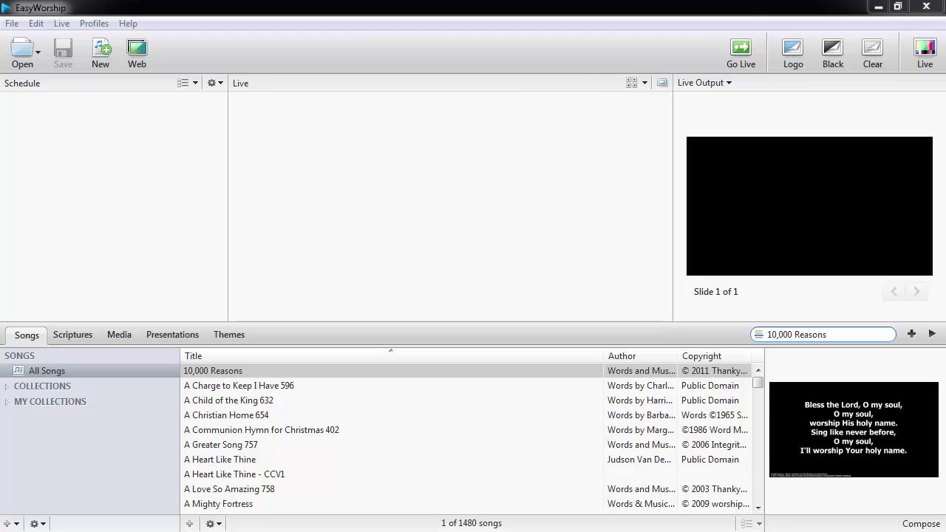
mouse_move(112, 184)
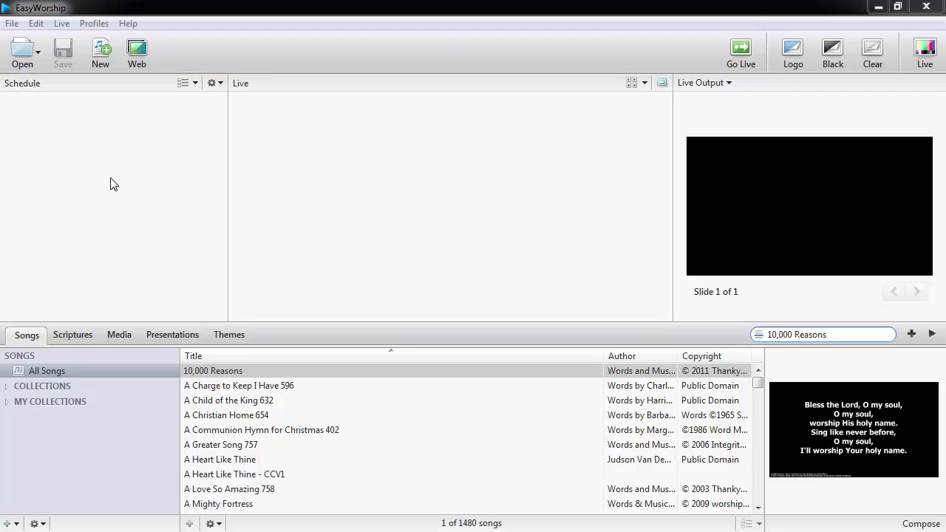
Step: Search the Songs library for 'How He Loves' and add it as the first schedule item
left_click(27, 334)
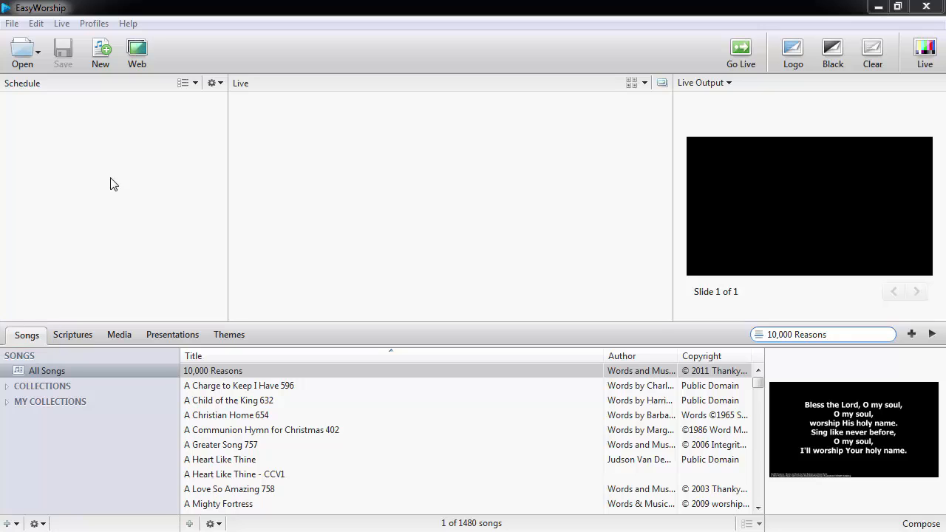
mouse_move(735, 351)
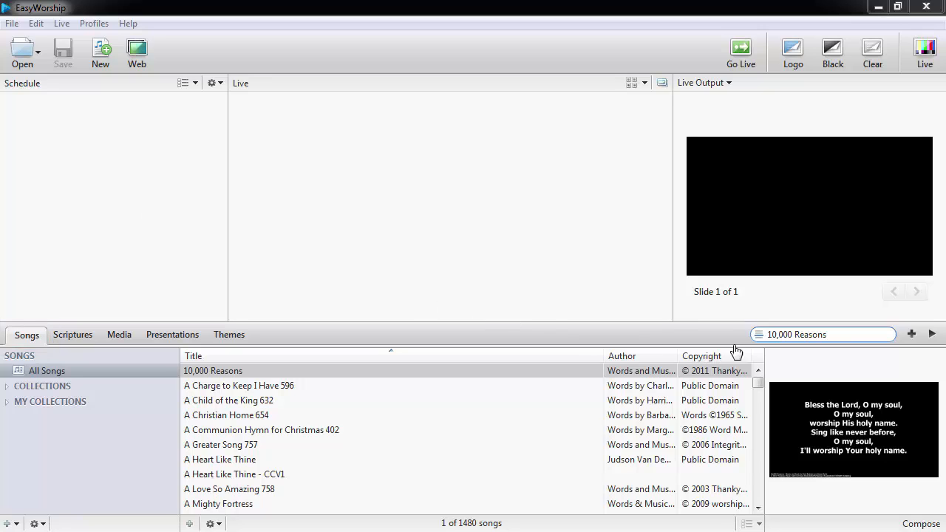
type("grac")
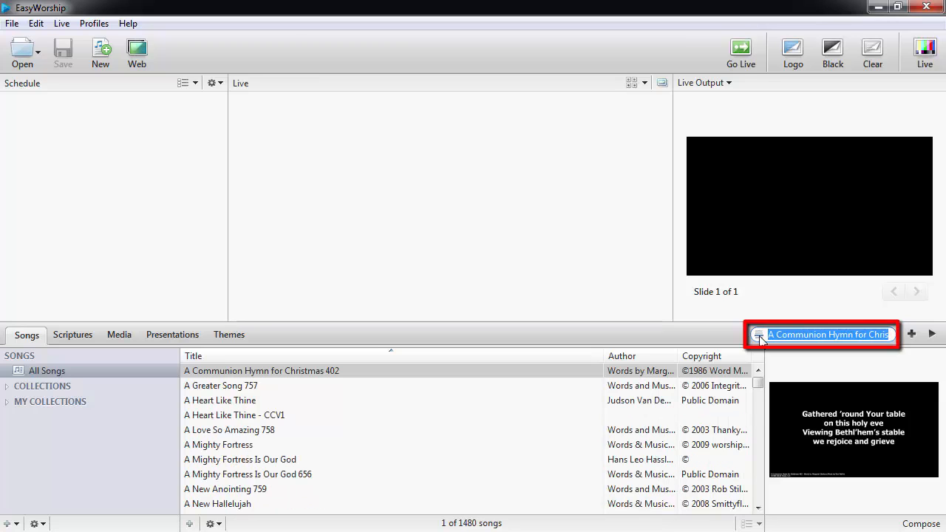
type("How He Loves")
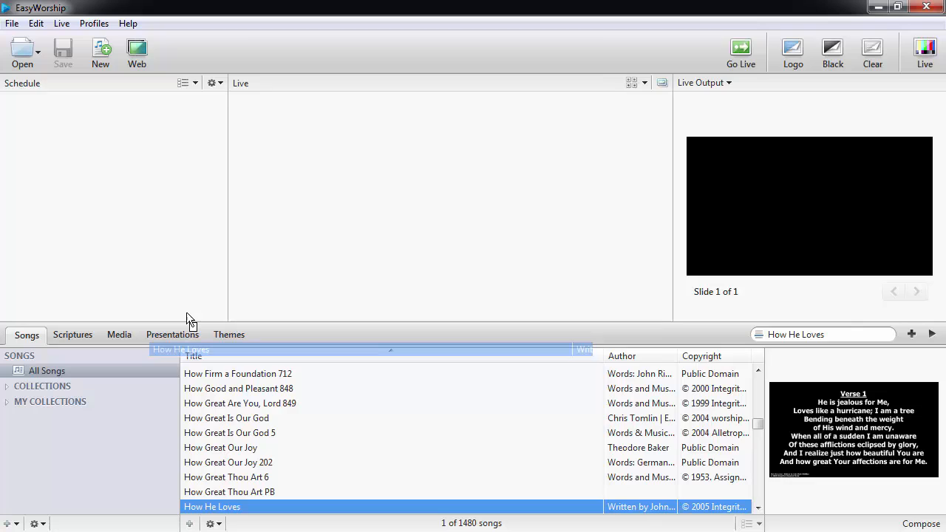
double_click(212, 506)
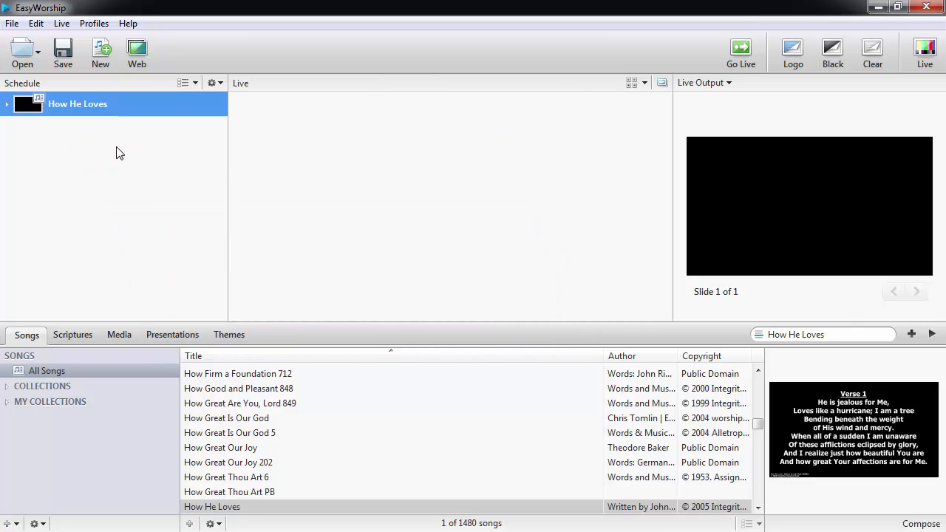
Step: Add How Great Is Our God plus three more songs, including How Great Thou Art 6
left_click(226, 418)
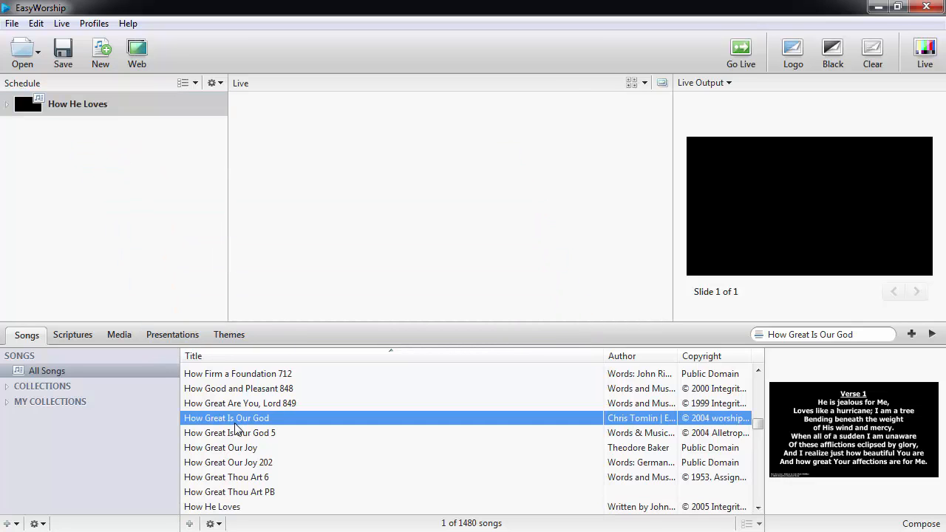
left_click(911, 334)
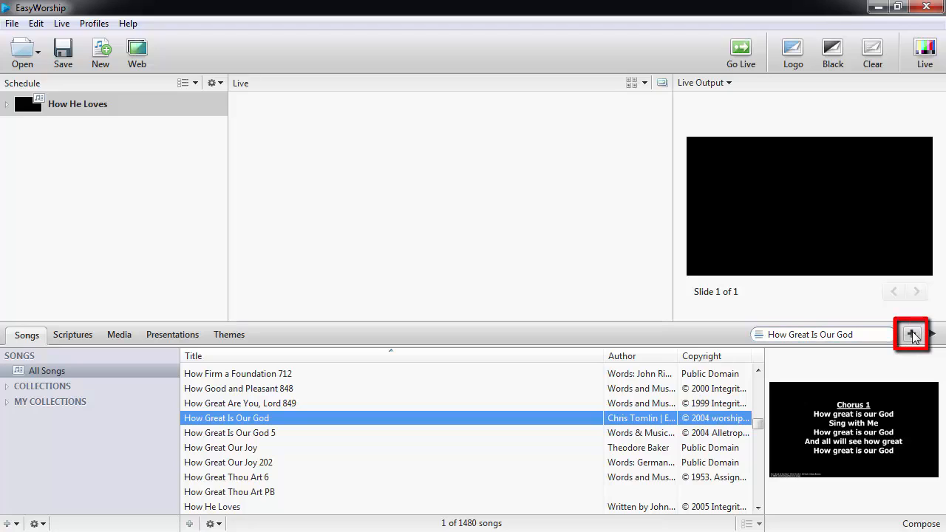
left_click(910, 334)
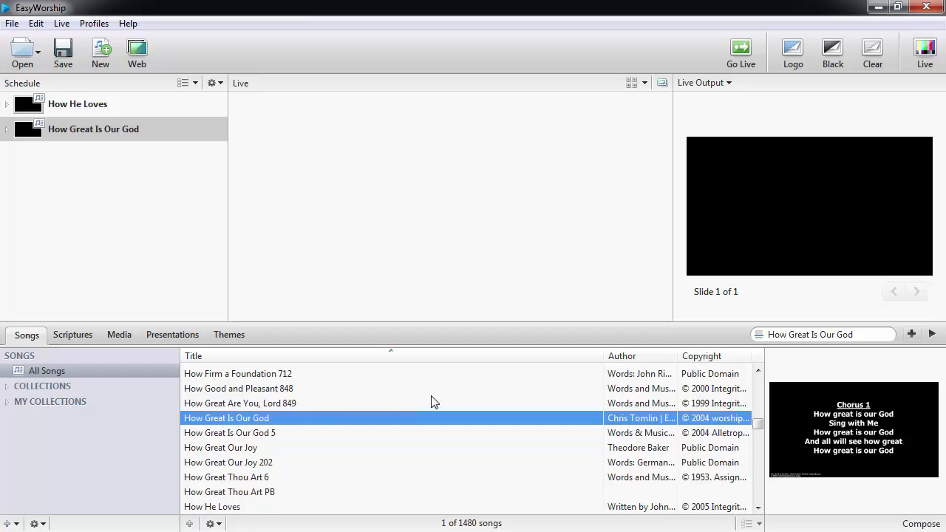
left_click(238, 388)
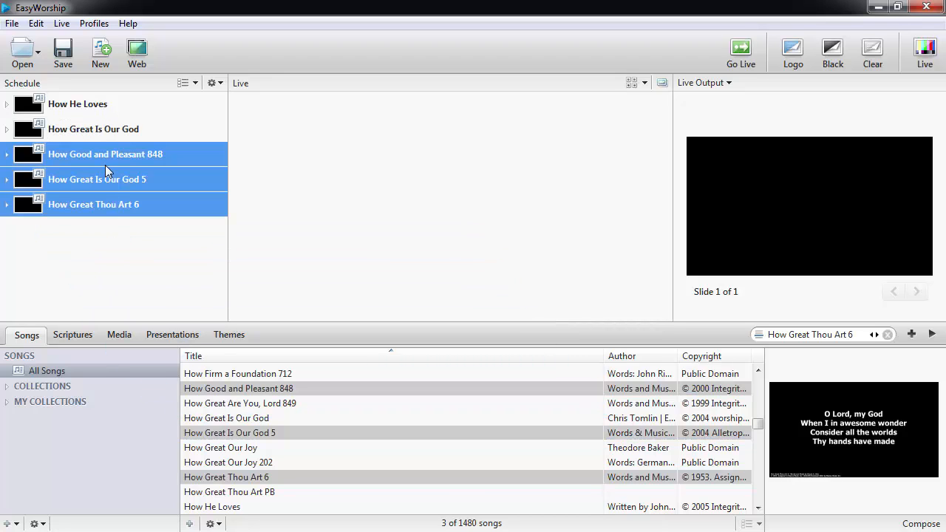
left_click(76, 103)
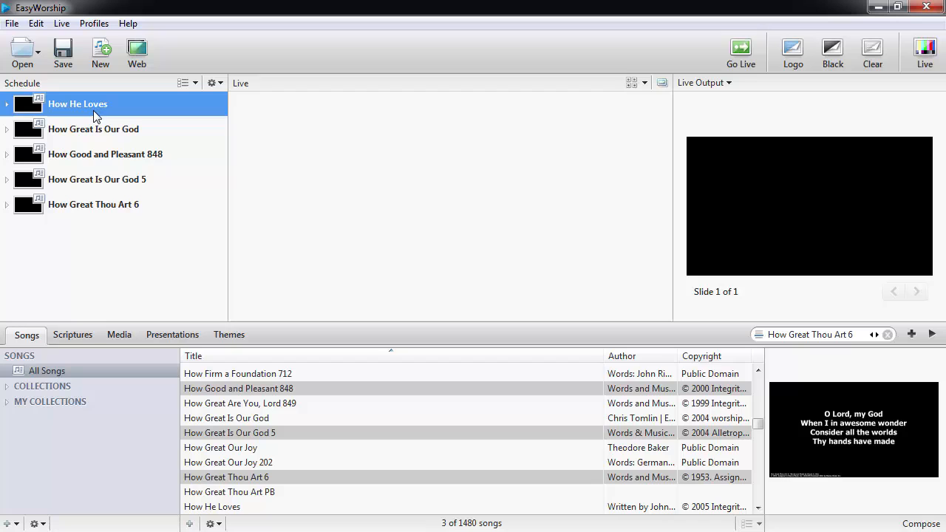
mouse_move(81, 306)
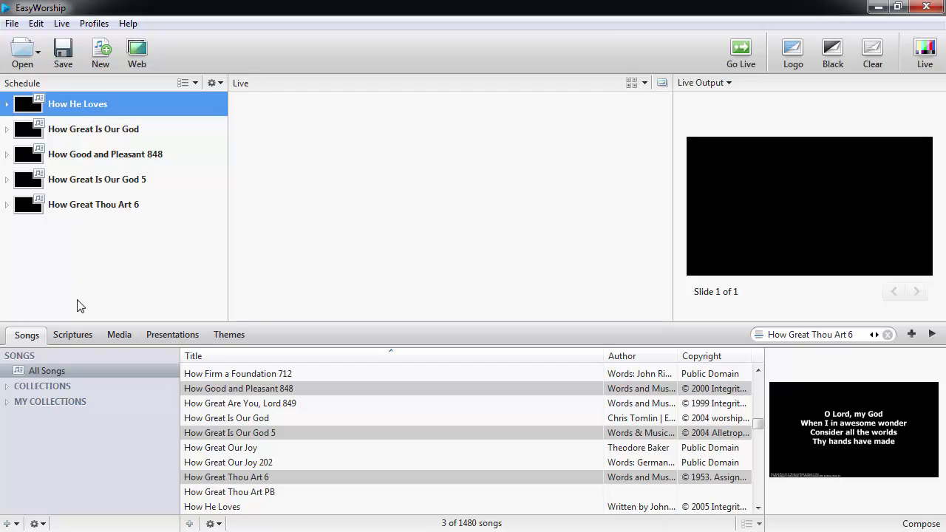
Step: Switch Scriptures to the NIV translation and search for John 3:16 to add after the songs
left_click(72, 335)
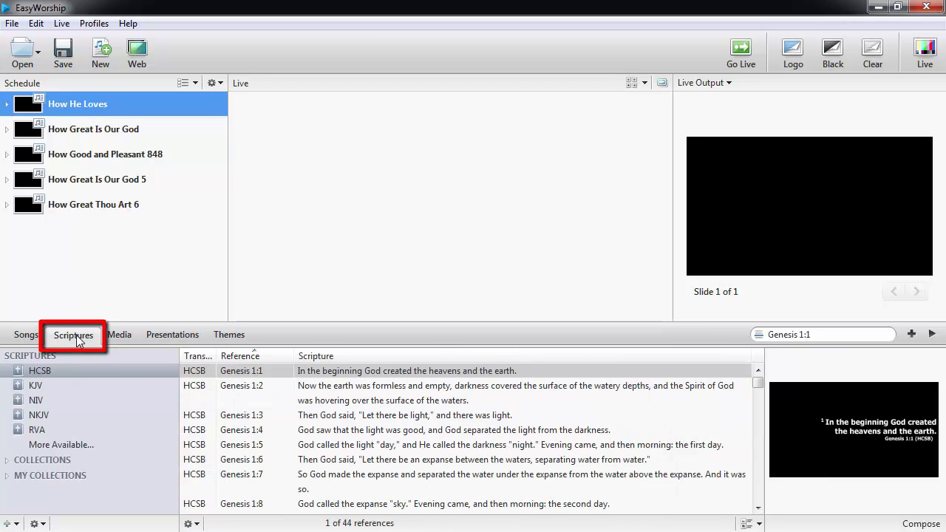
left_click(35, 400)
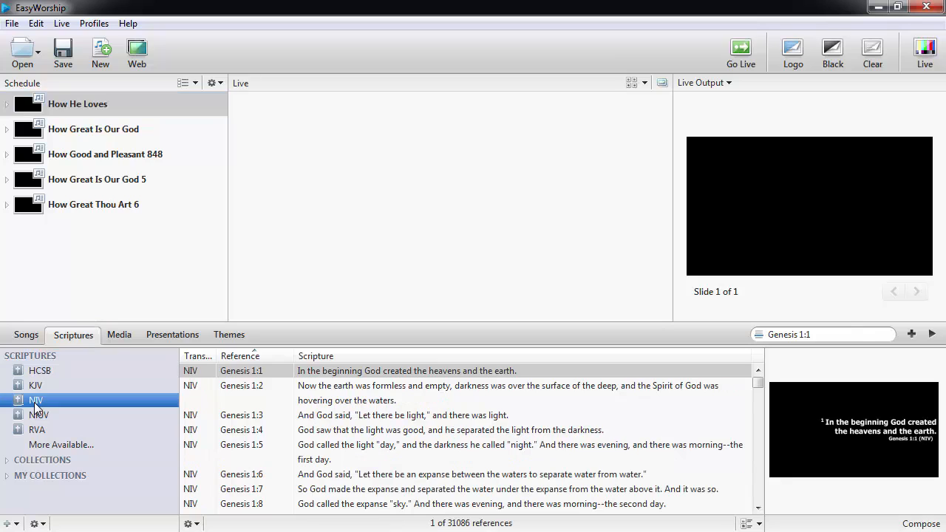
mouse_move(518, 409)
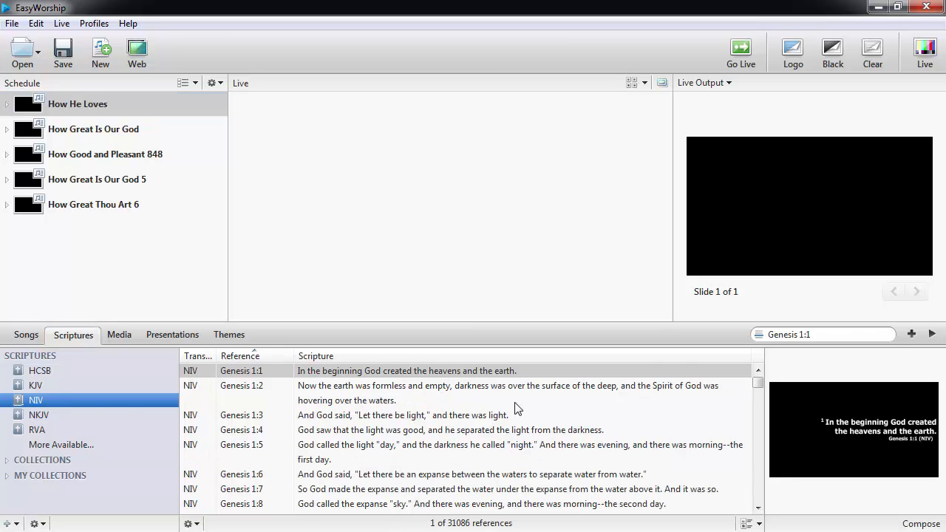
left_click(821, 334)
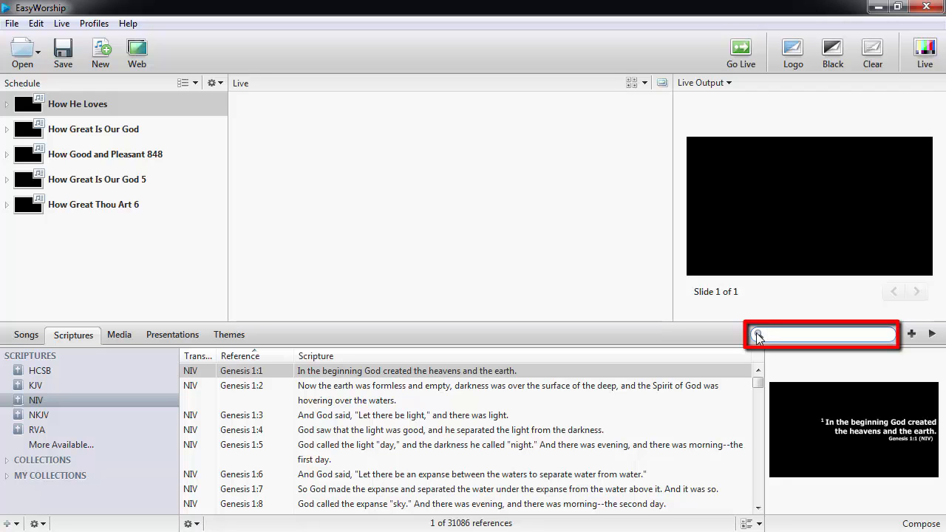
type("gra")
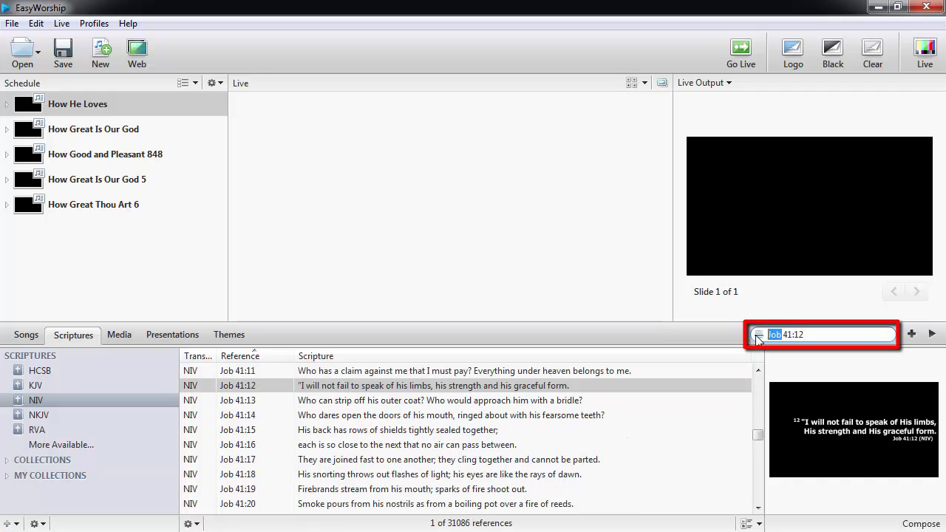
type("John 1:1")
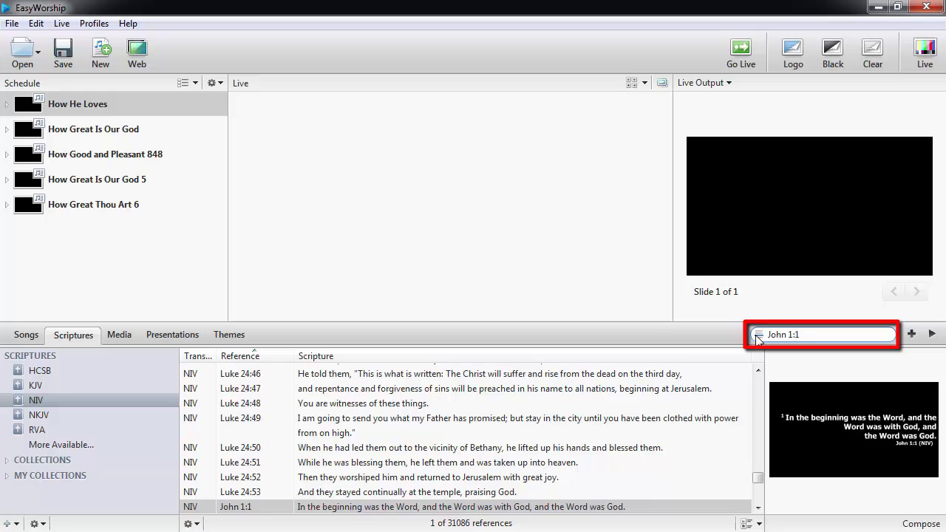
type("John 3:16")
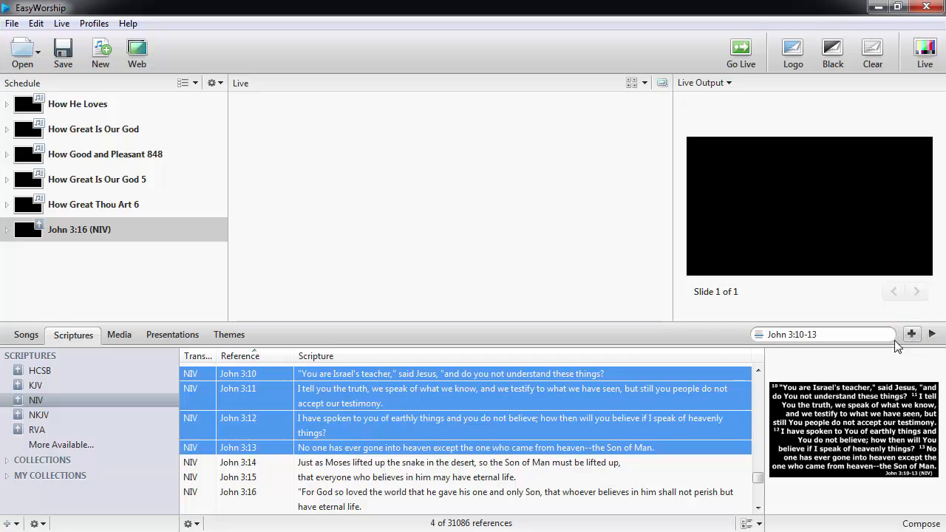
left_click(119, 335)
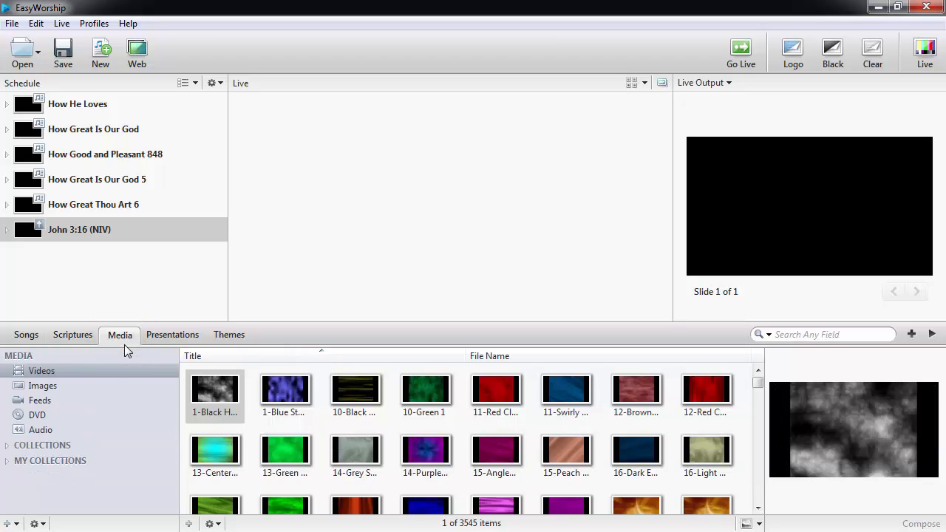
Step: Browse the Media video backgrounds and add 1-Blue Stars to the end of the schedule
left_click(41, 370)
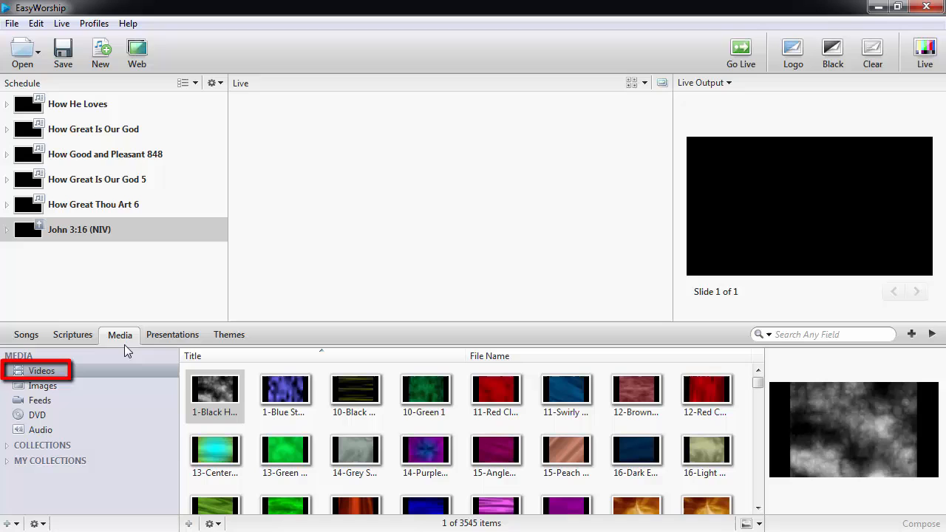
left_click(42, 384)
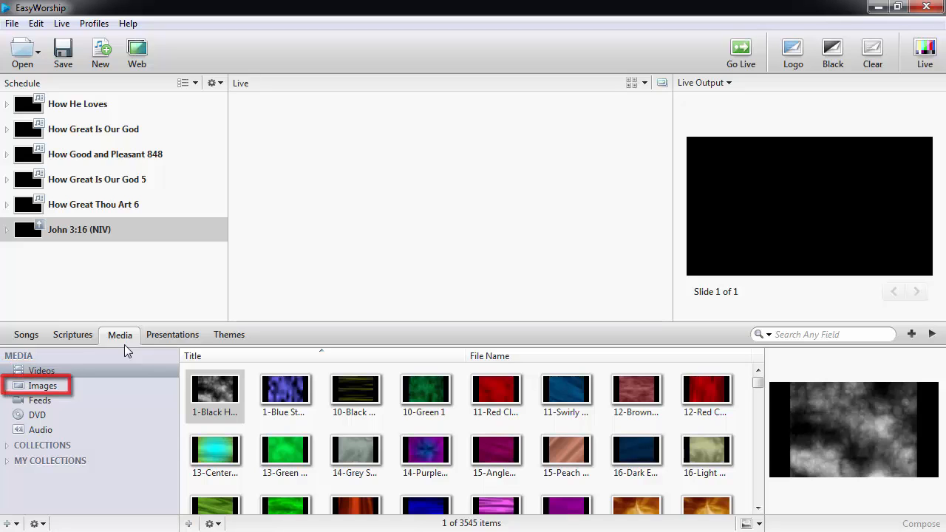
left_click(37, 415)
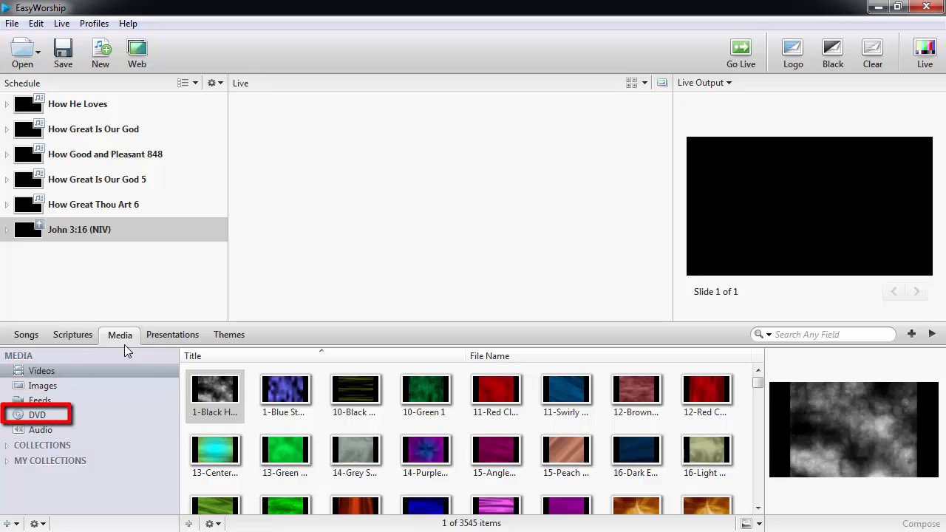
left_click(41, 429)
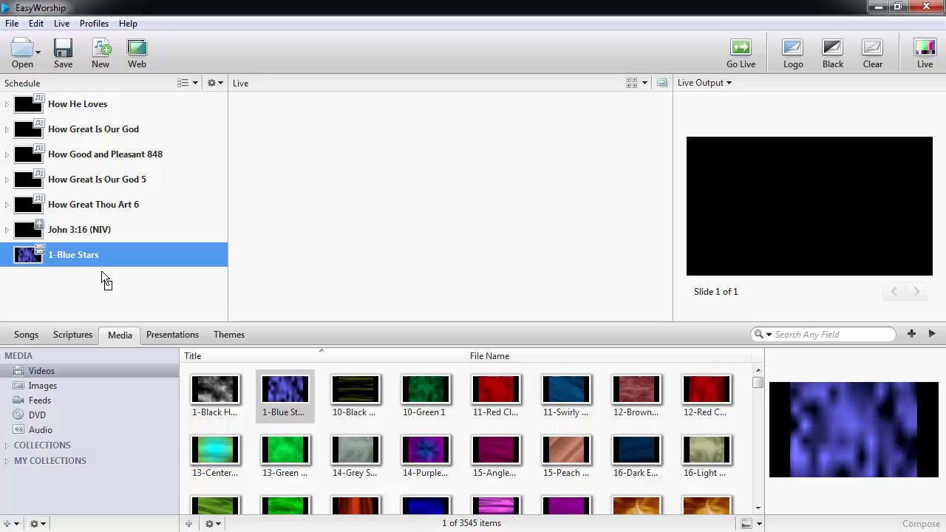
mouse_move(127, 290)
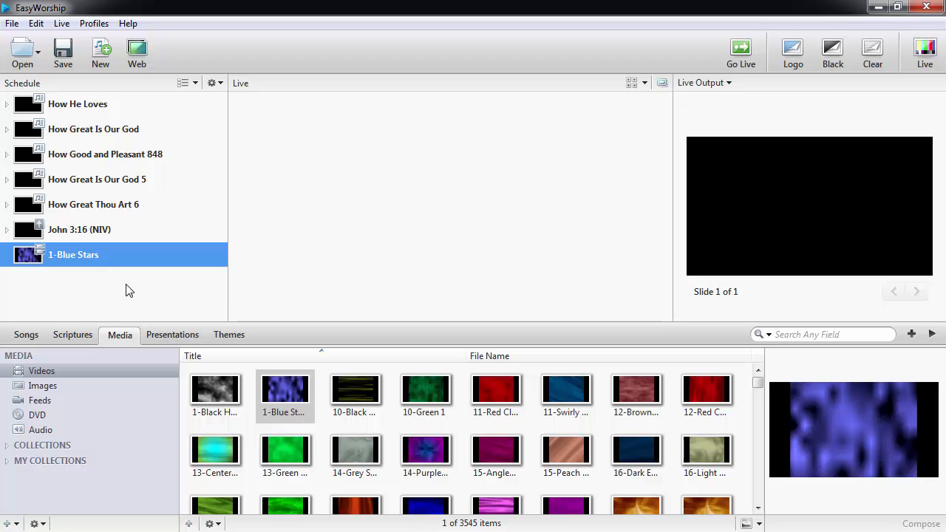
mouse_move(428, 401)
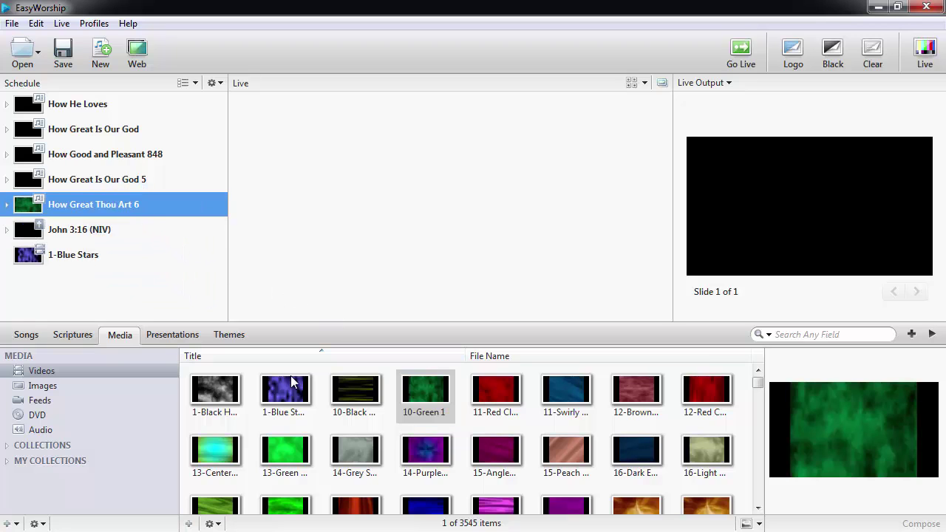
Step: Show image backgrounds and apply the green leaf image EC1-068 to John 3:16
left_click(42, 385)
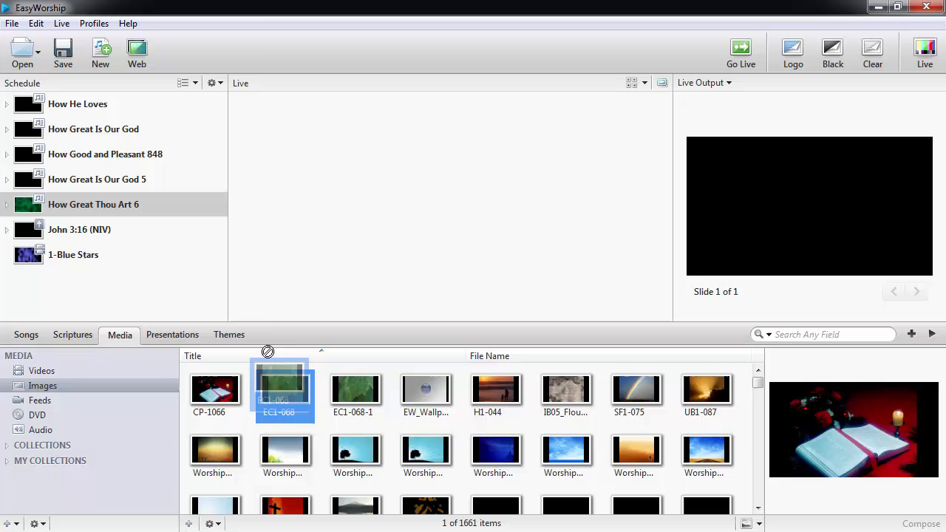
left_click(79, 229)
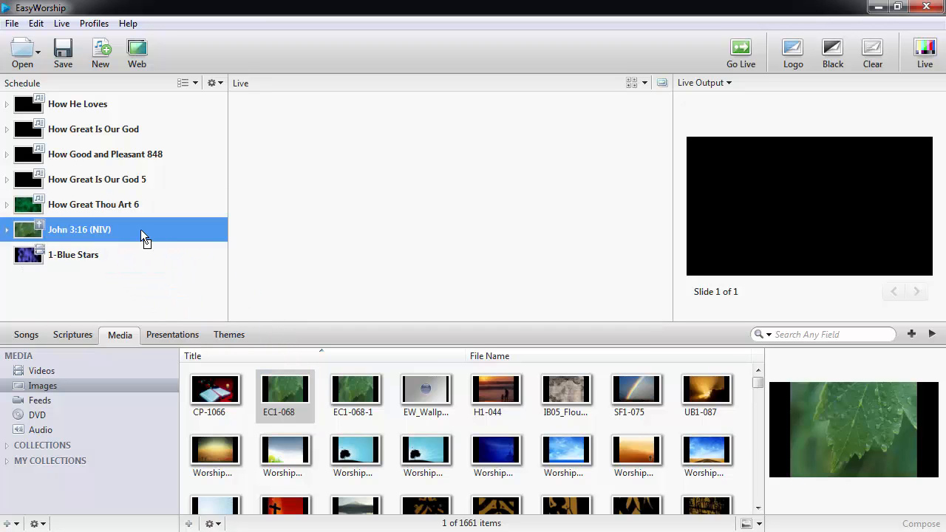
mouse_move(109, 277)
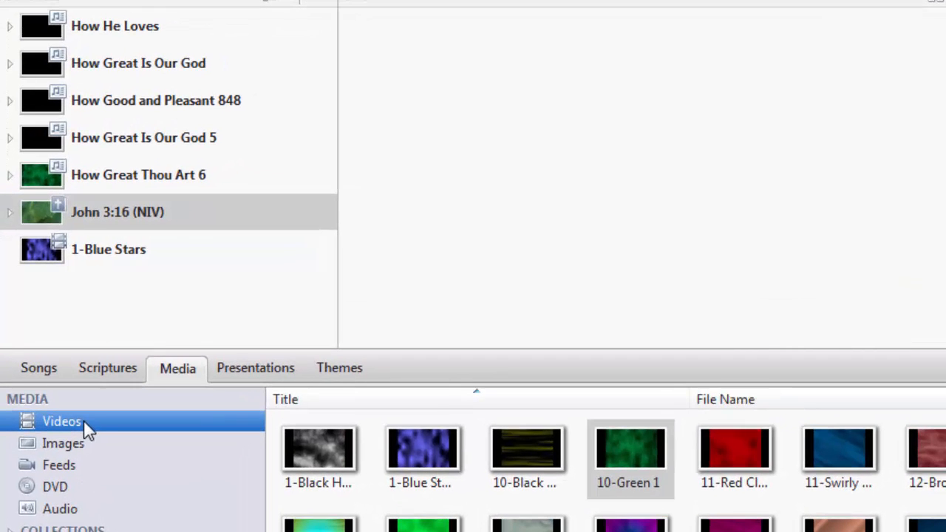
mouse_move(11, 143)
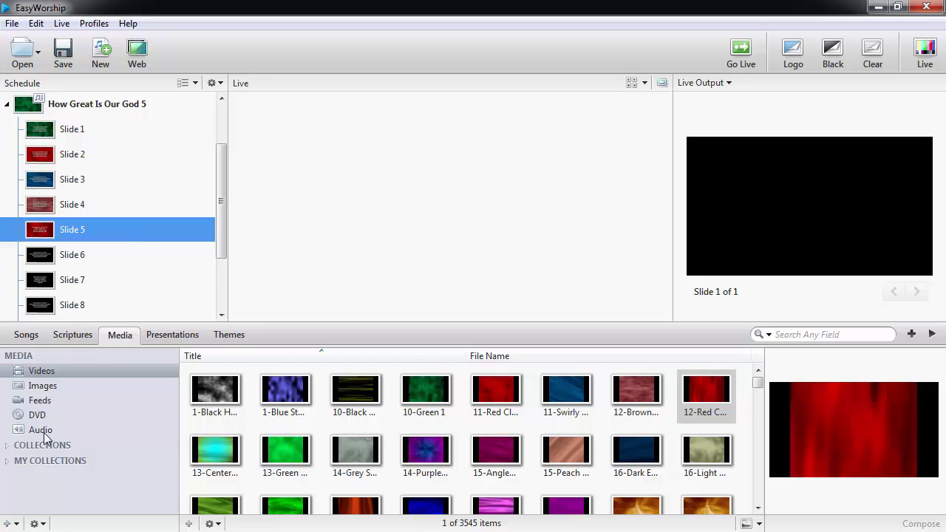
Step: List the Media audio files and collapse the slides of How Great Is Our God 5
left_click(40, 429)
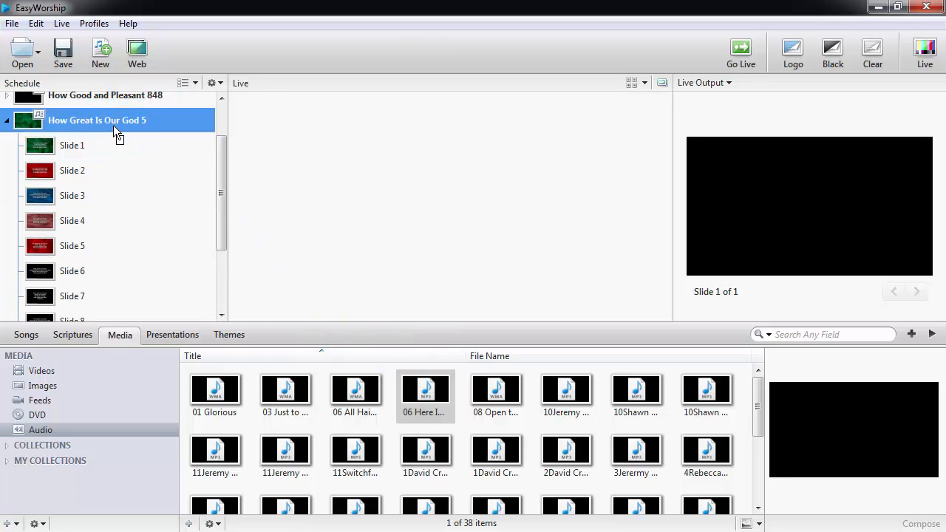
left_click(6, 120)
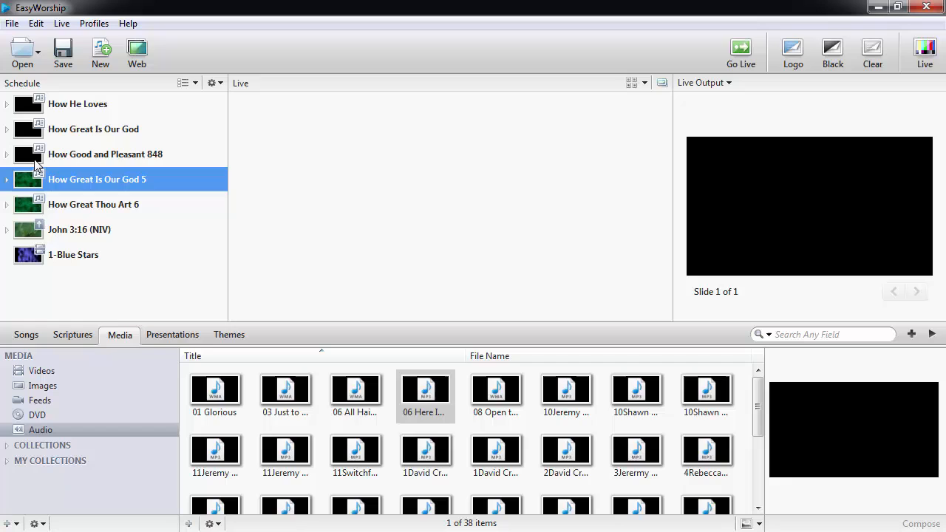
left_click(173, 334)
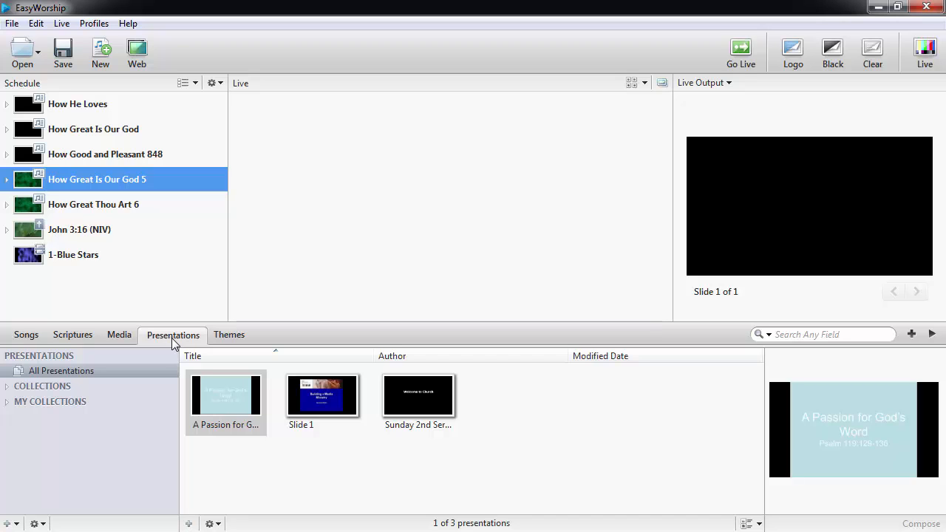
mouse_move(205, 381)
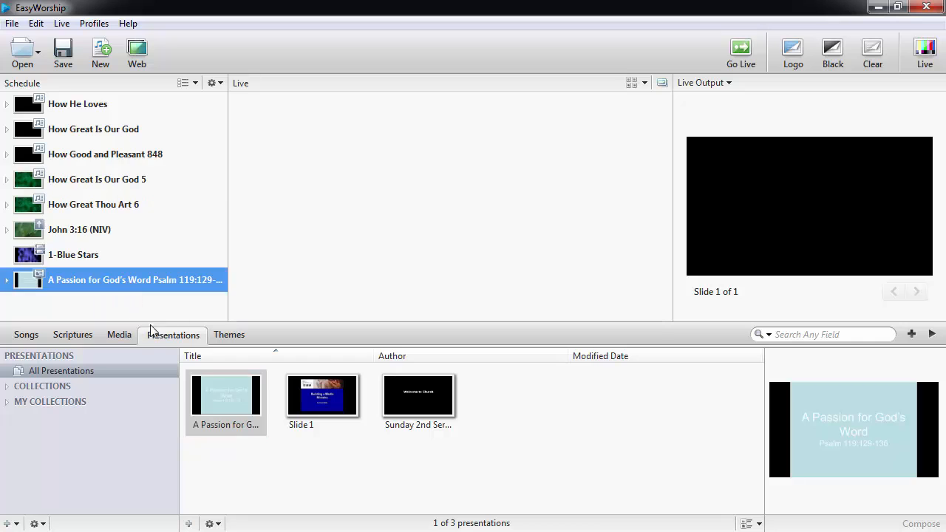
Step: Add the presentation 'A Passion for God's Word' from the Presentations library
left_click(229, 334)
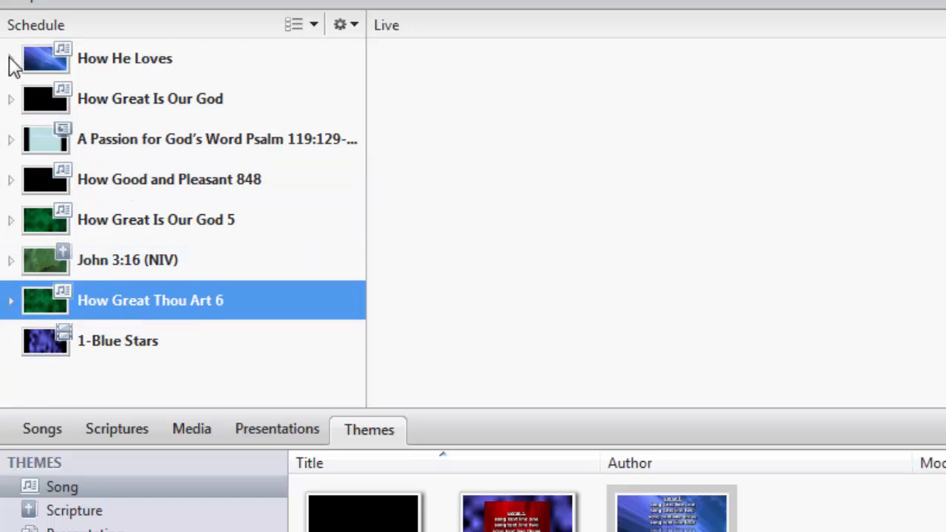
Step: Expand How He Loves and move Chorus 1 up to the second slide
left_click(11, 59)
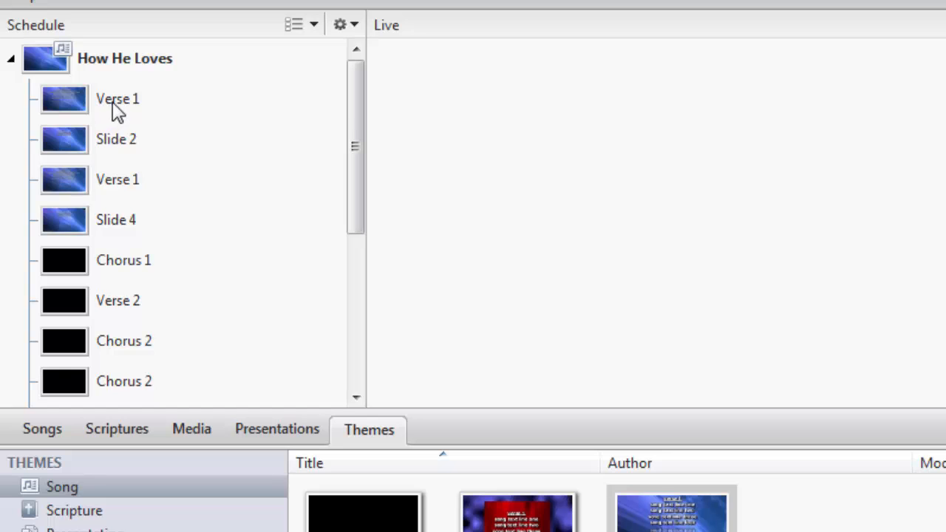
left_click(117, 220)
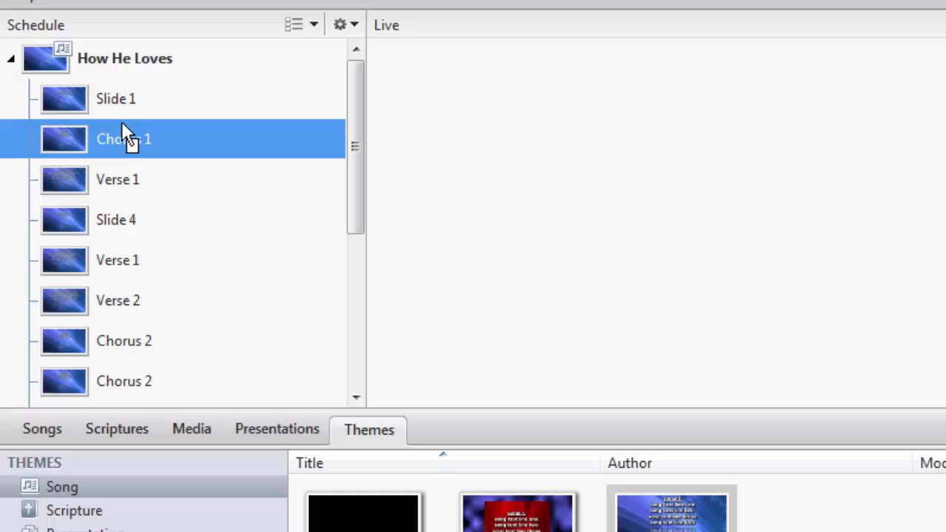
mouse_move(360, 184)
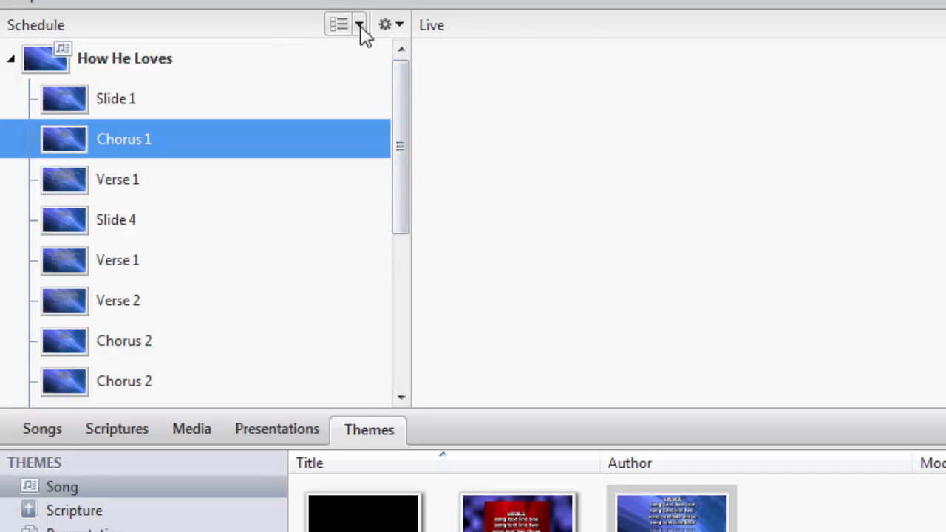
left_click(355, 24)
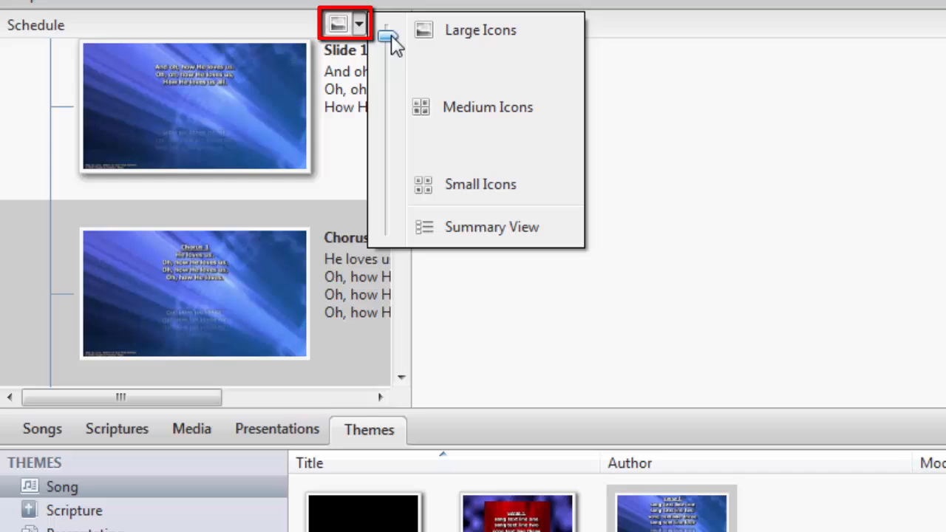
left_click(491, 227)
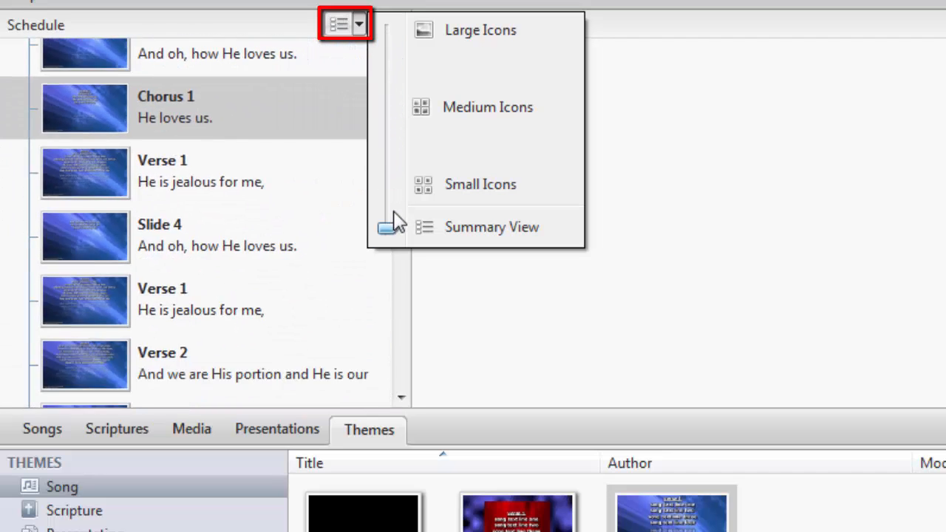
left_click(388, 25)
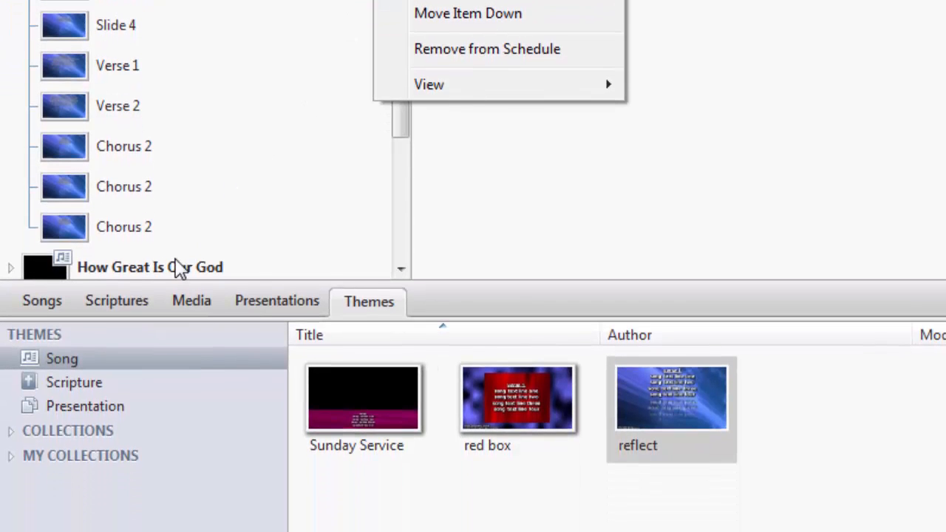
right_click(150, 266)
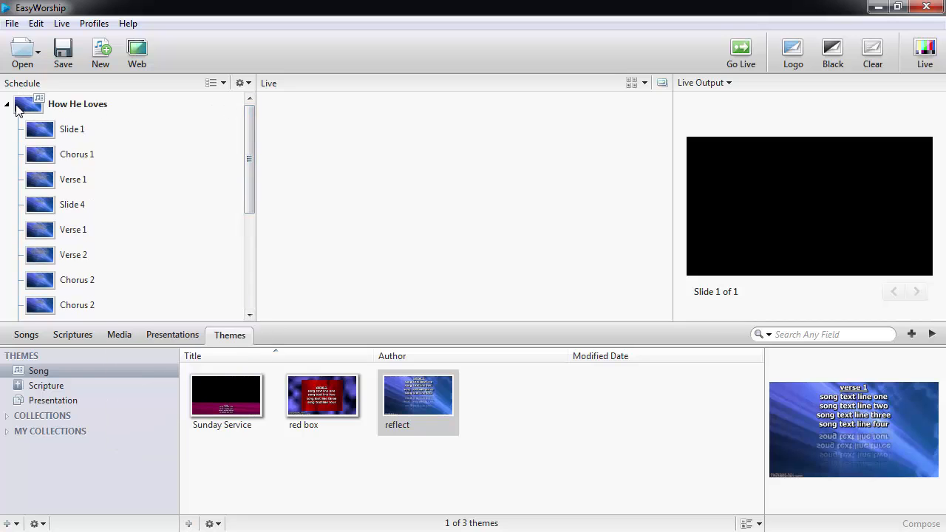
Step: Collapse How He Loves and save the schedule under the file name 'schedule'
left_click(13, 25)
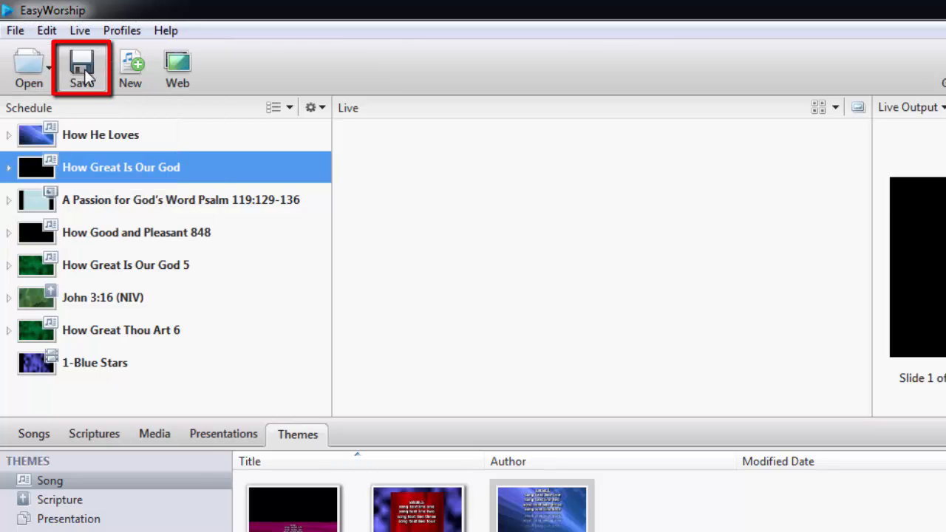
left_click(81, 67)
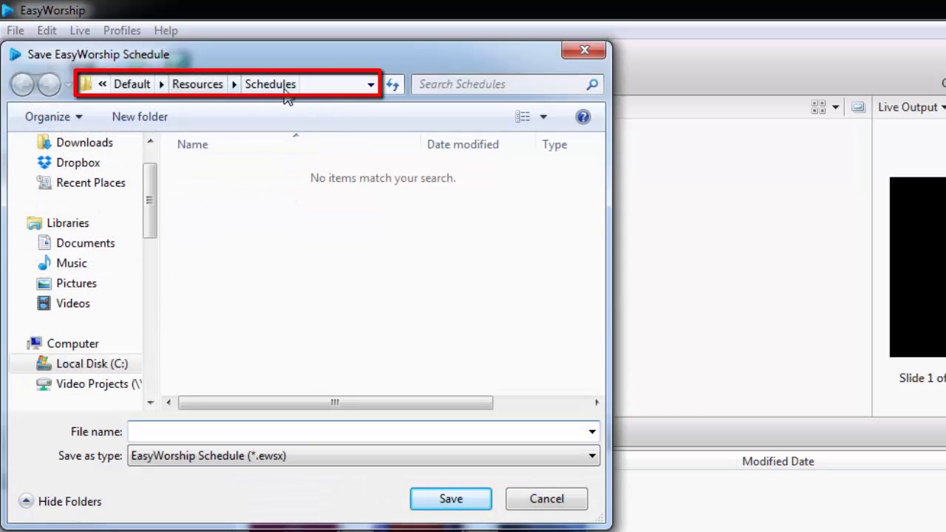
type("schedule")
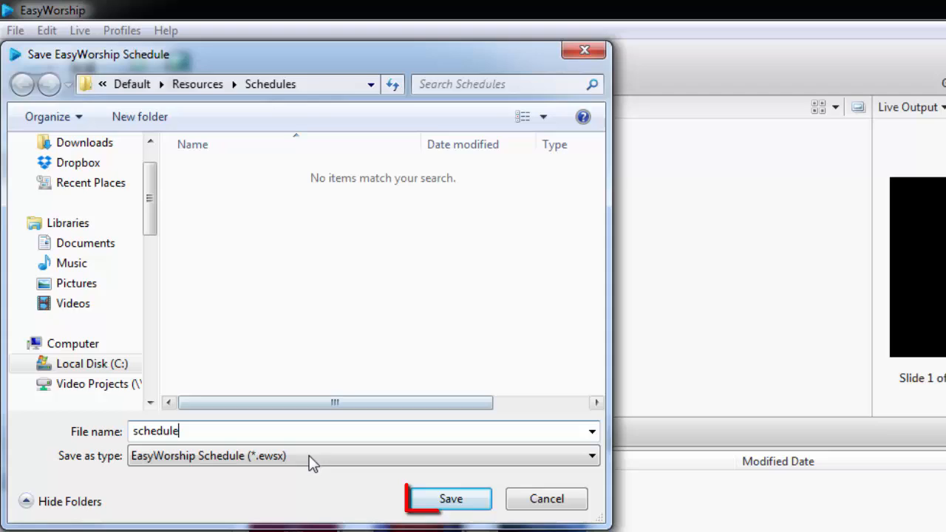
left_click(447, 499)
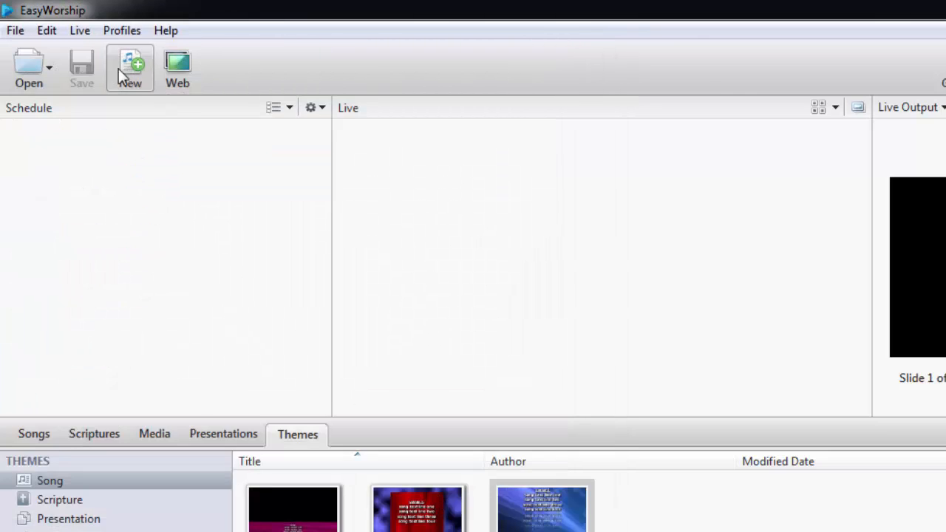
Step: Reopen the saved 'schedule' file and select the How He Loves song
left_click(14, 30)
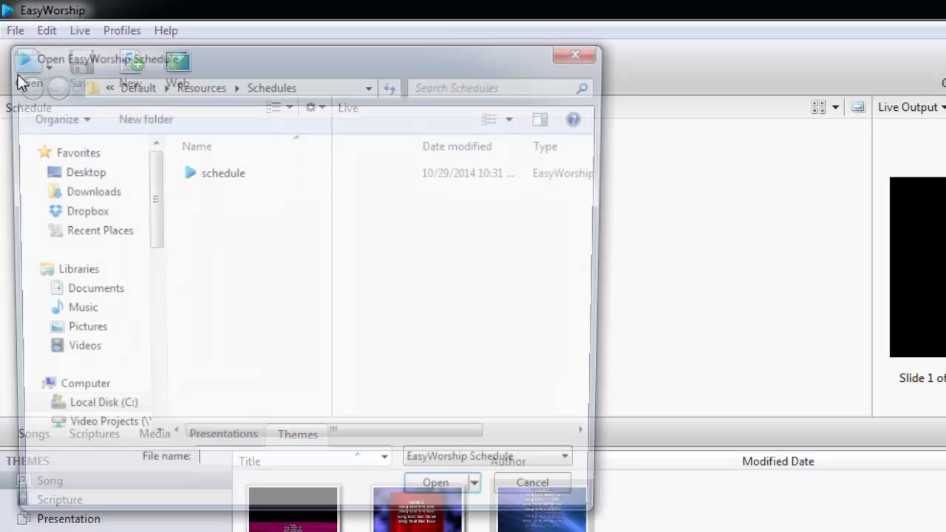
left_click(219, 172)
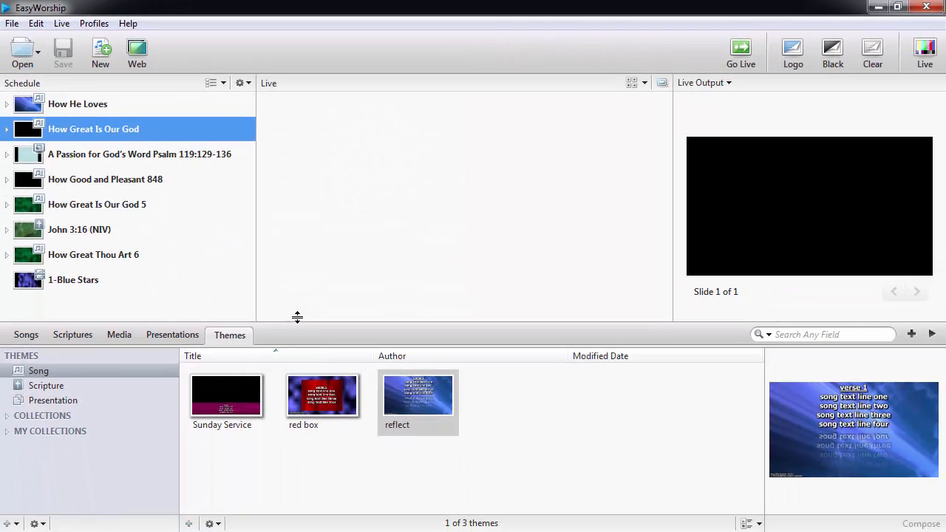
left_click(77, 103)
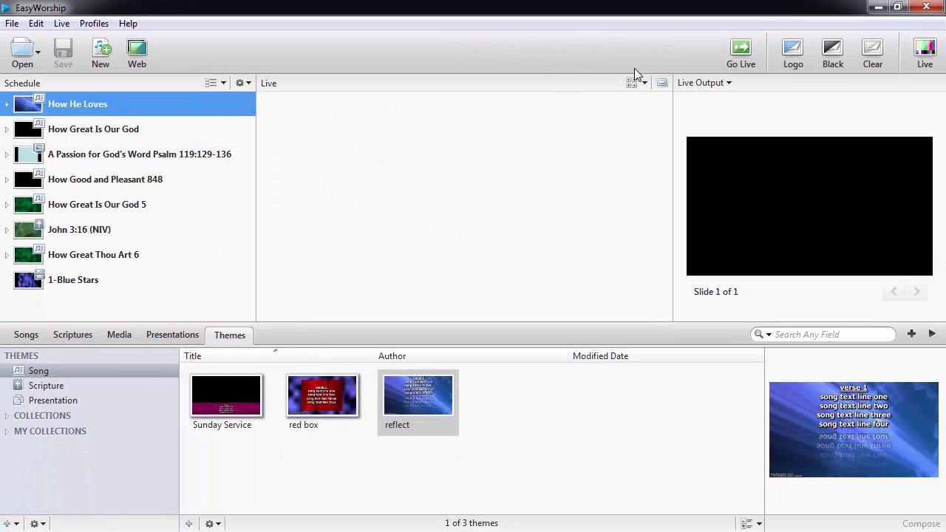